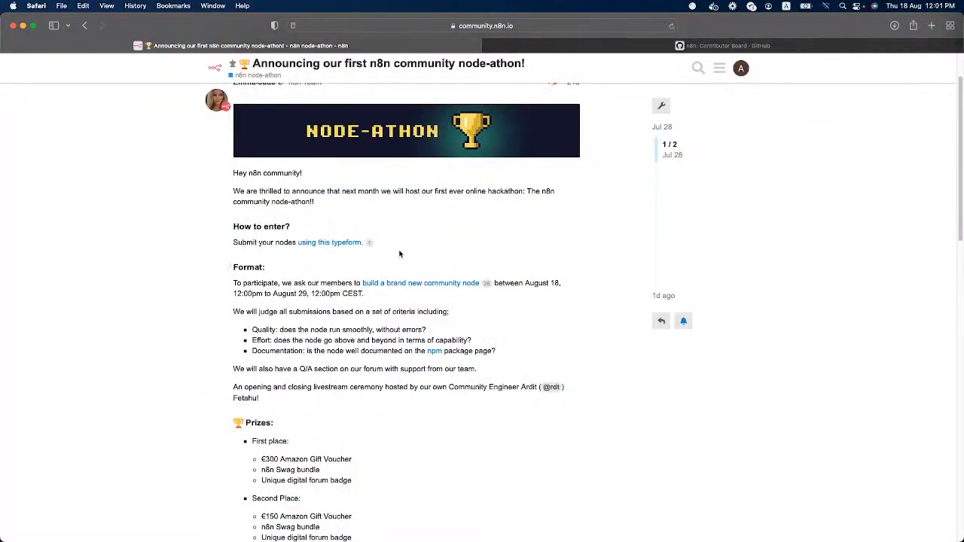
# Step: Open the 'using this typeform' entry form in a new tab and scroll back to the post's top
pyautogui.click(329, 242)
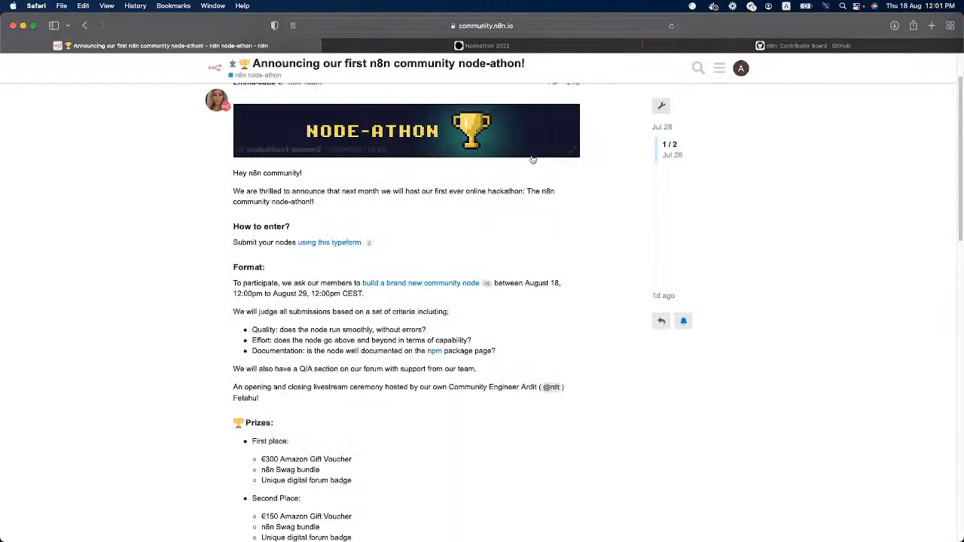
pyautogui.scroll(3)
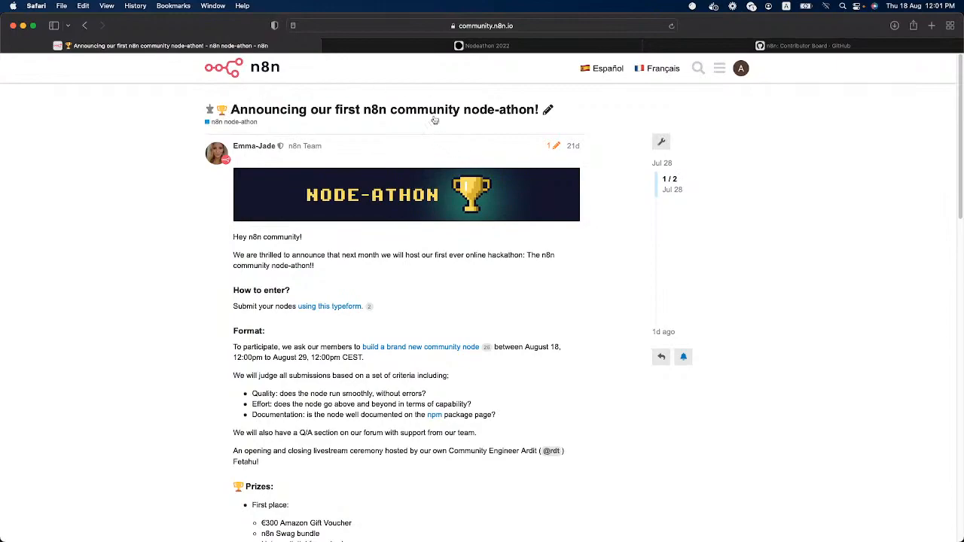
pyautogui.moveTo(465, 210)
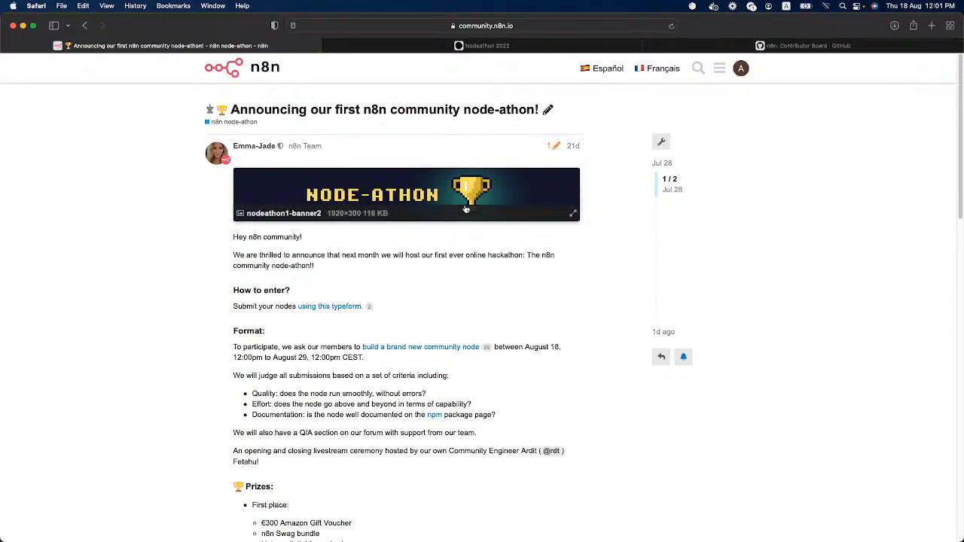
pyautogui.moveTo(369, 160)
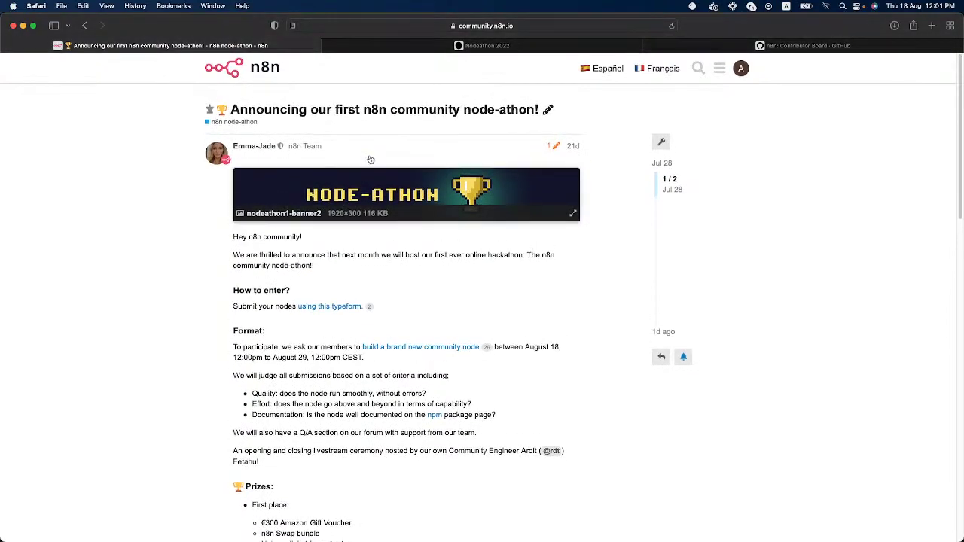
# Step: Start the Nodeathon 2022 typeform, answer the email question, then go back to the forum post
pyautogui.click(329, 305)
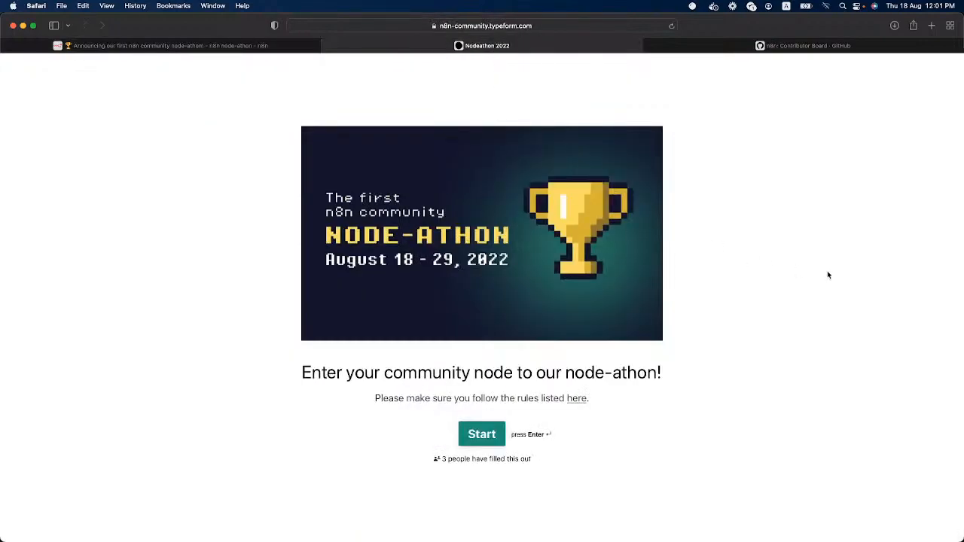
pyautogui.click(482, 434)
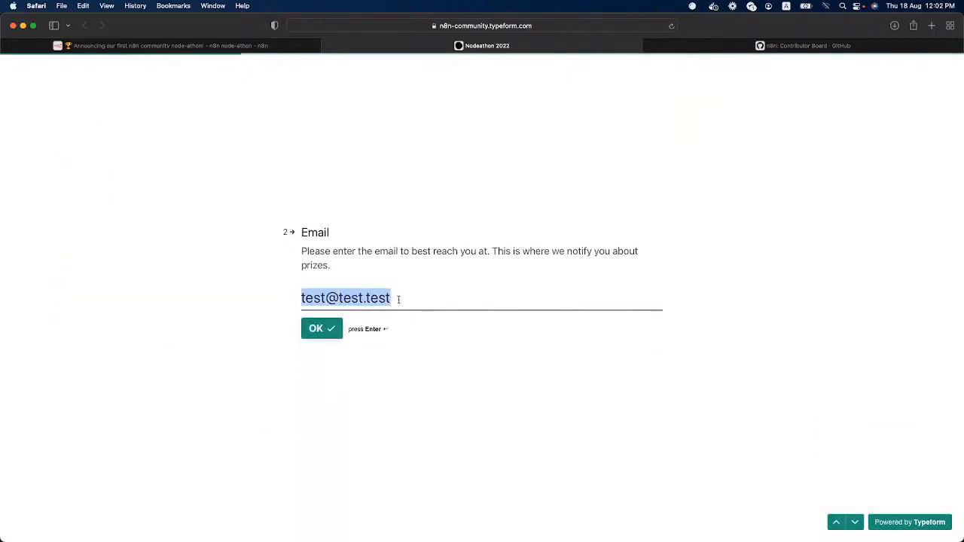
pyautogui.click(322, 328)
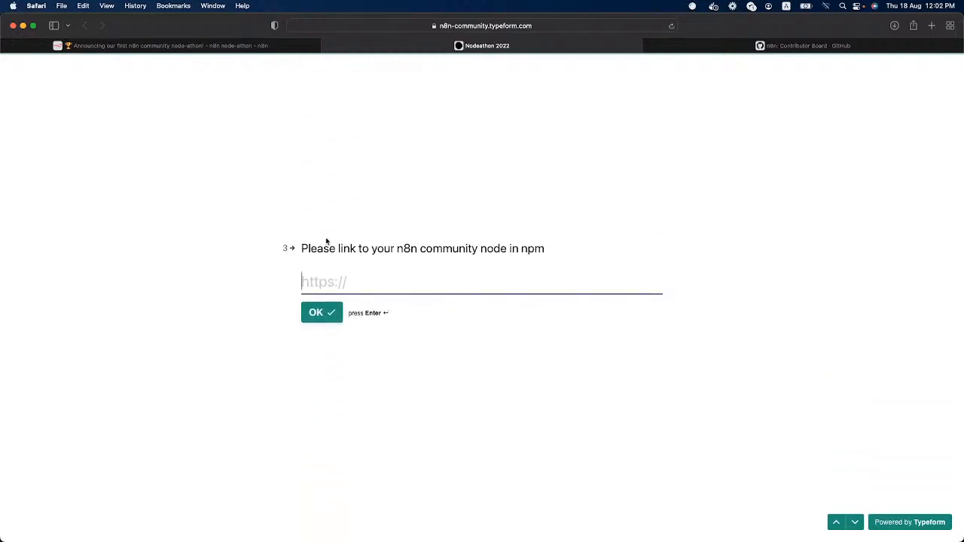
pyautogui.moveTo(379, 282)
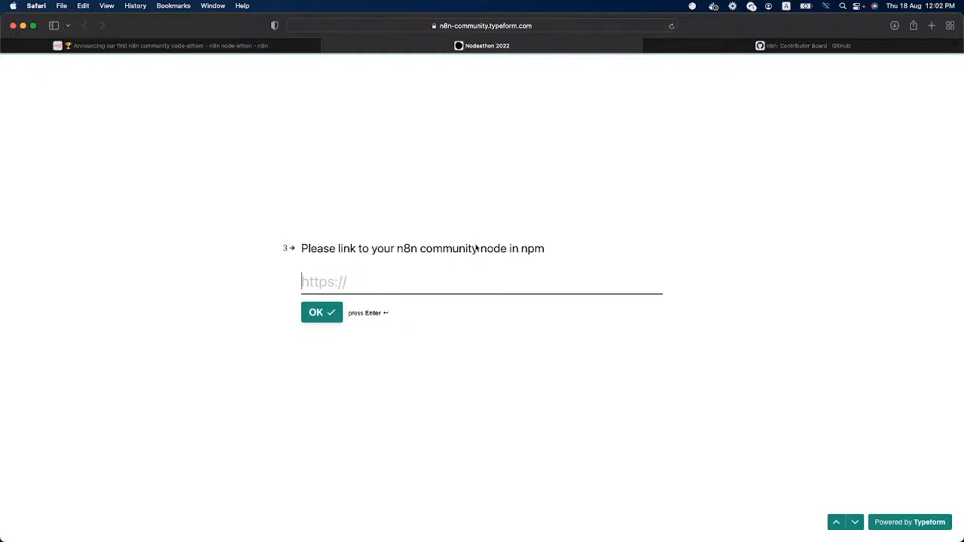
pyautogui.click(166, 45)
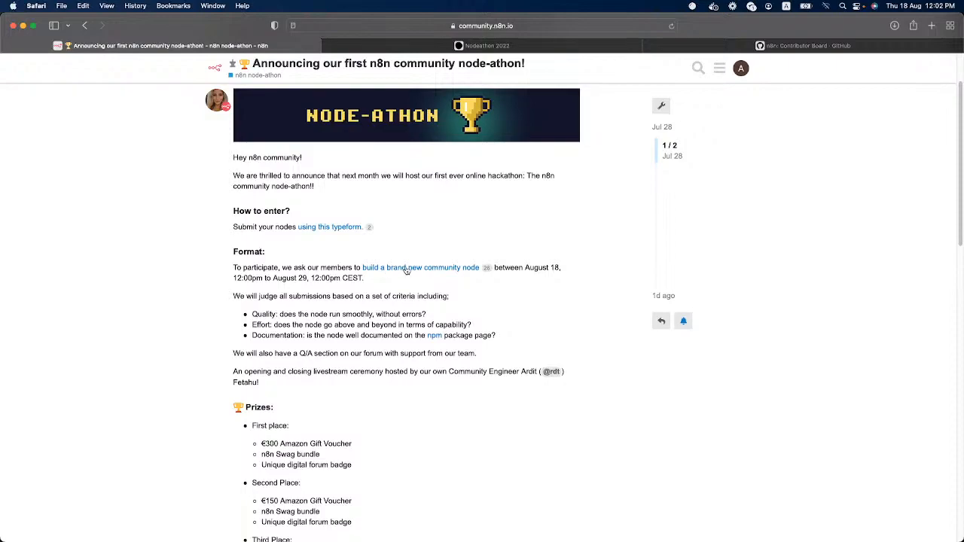
# Step: Skim the Standards section of the 'Building community nodes' docs, then close the docs and typeform
pyautogui.click(420, 267)
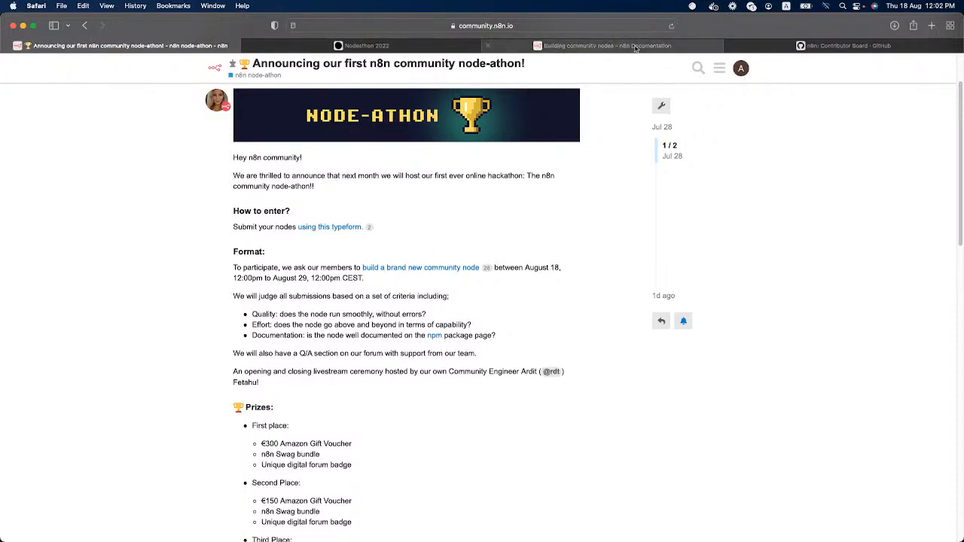
pyautogui.click(606, 45)
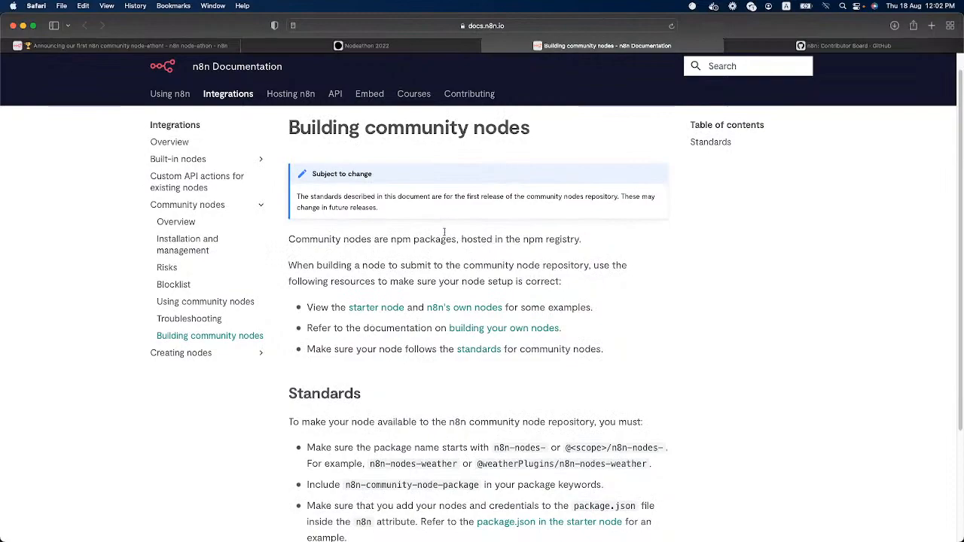
pyautogui.scroll(-3)
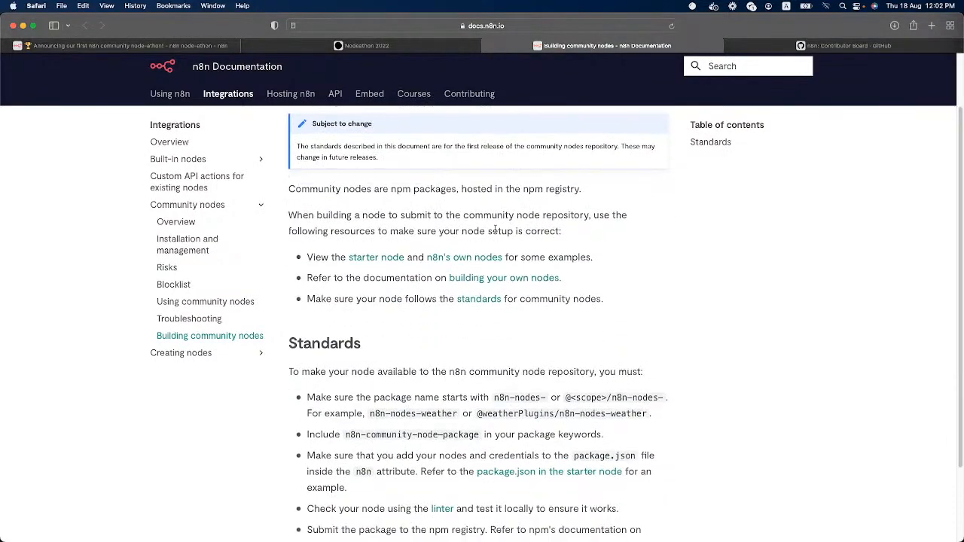
pyautogui.scroll(3)
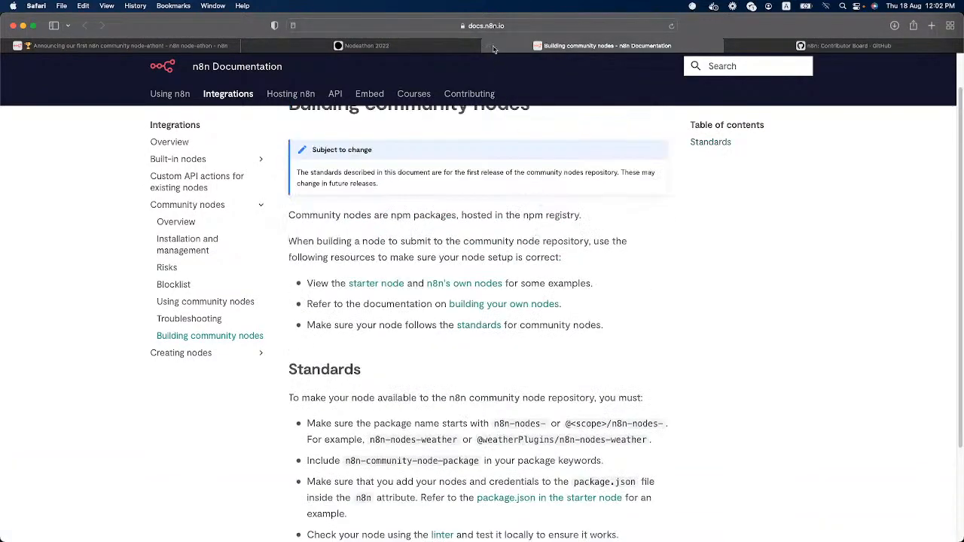
pyautogui.click(135, 45)
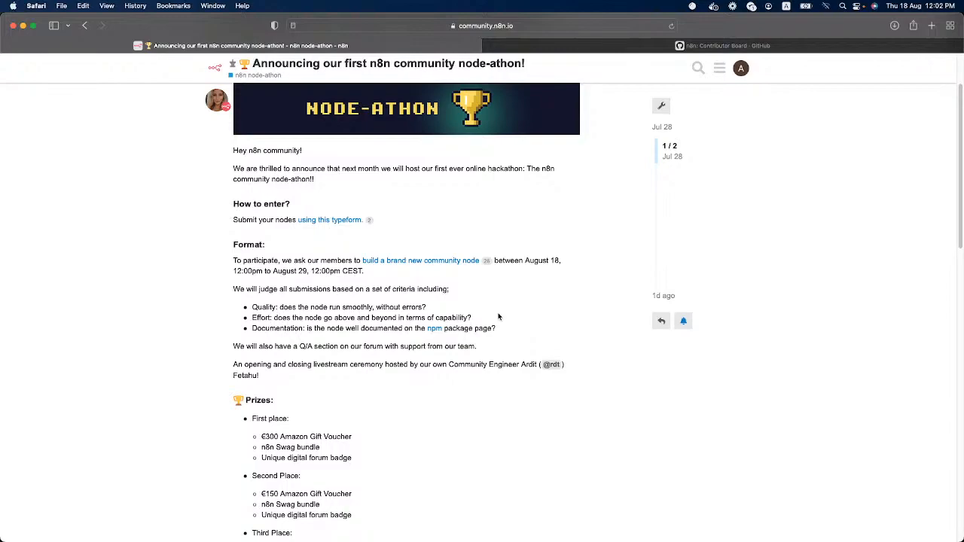
# Step: Scroll down the announcement to the judging criteria and the prizes for each place
pyautogui.scroll(-3)
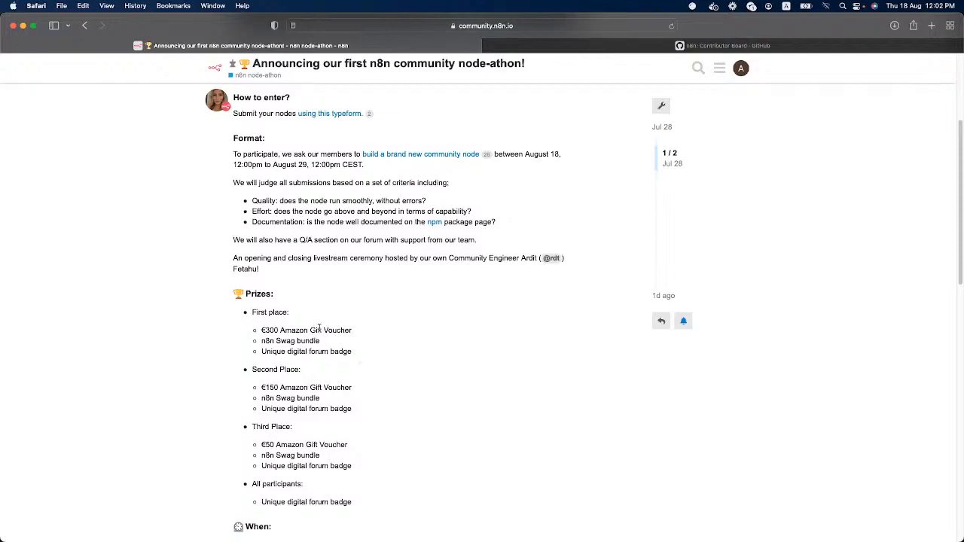
pyautogui.moveTo(343, 314)
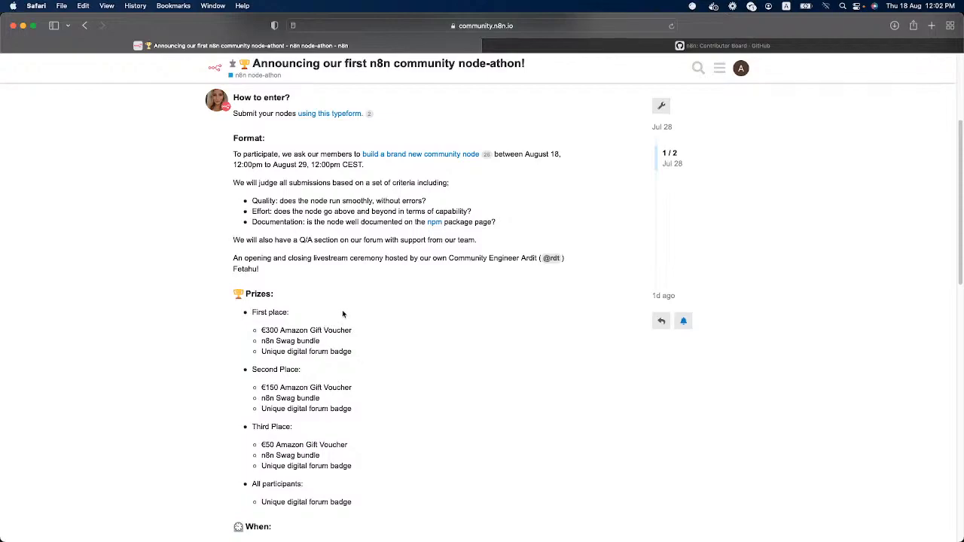
pyautogui.moveTo(328, 312)
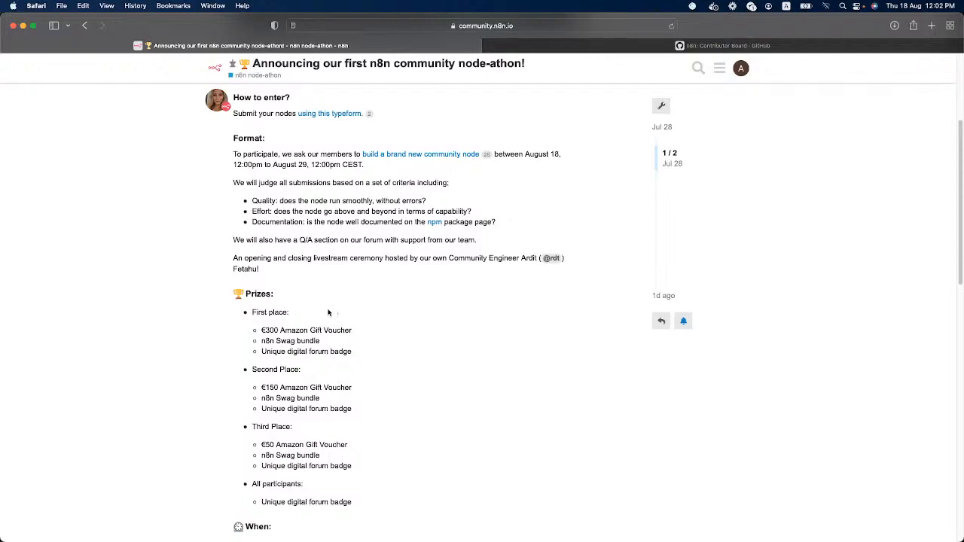
pyautogui.moveTo(300, 349)
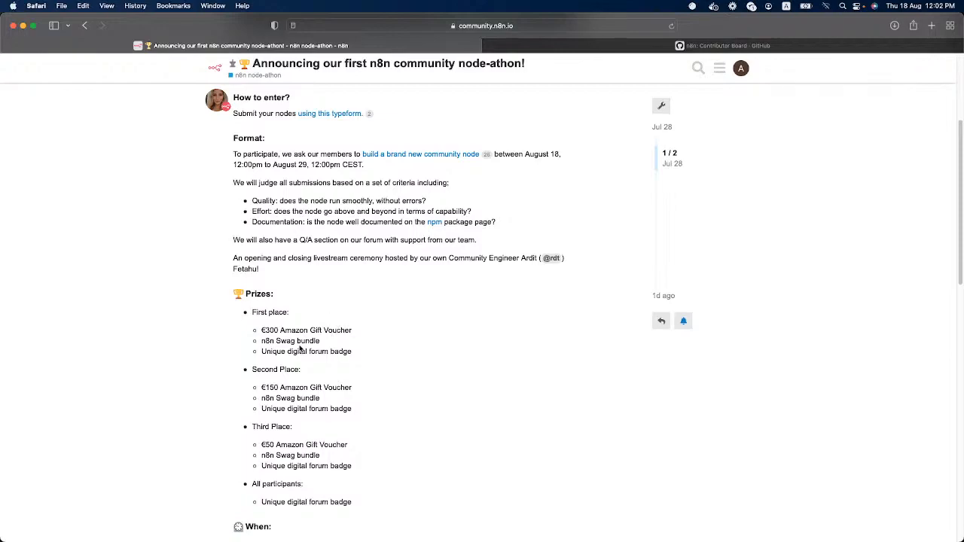
pyautogui.moveTo(327, 364)
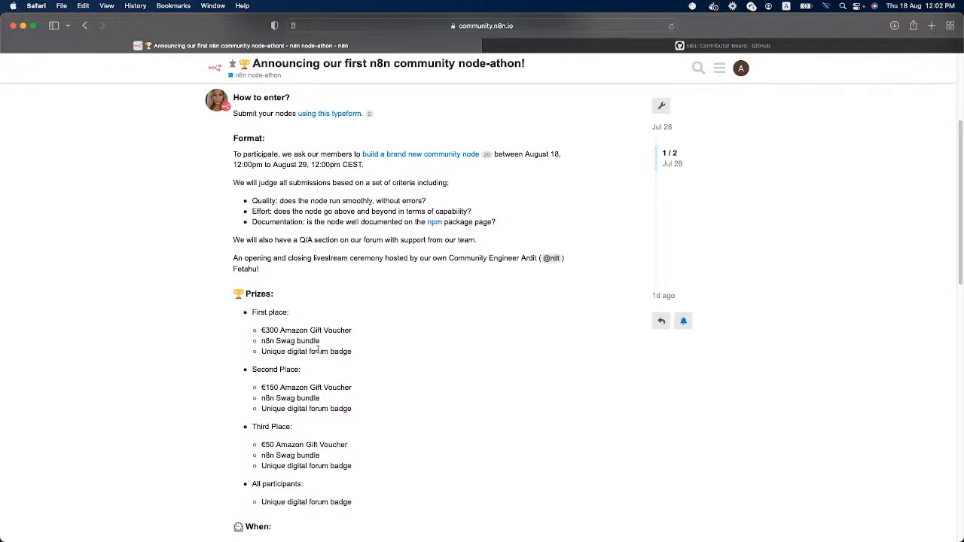
pyautogui.moveTo(362, 351)
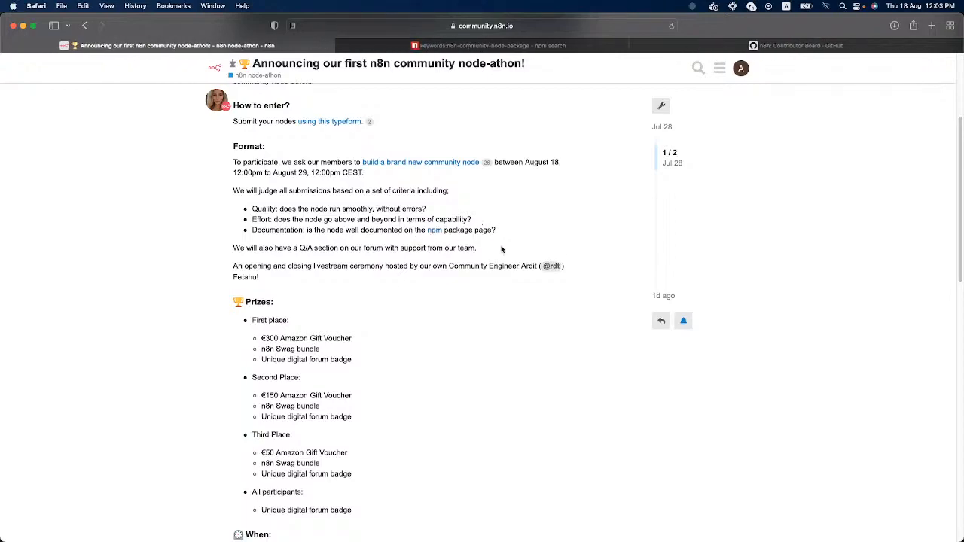
# Step: Open n8n-nodes-opencell from the npm community node search and scroll through its readme
pyautogui.click(486, 45)
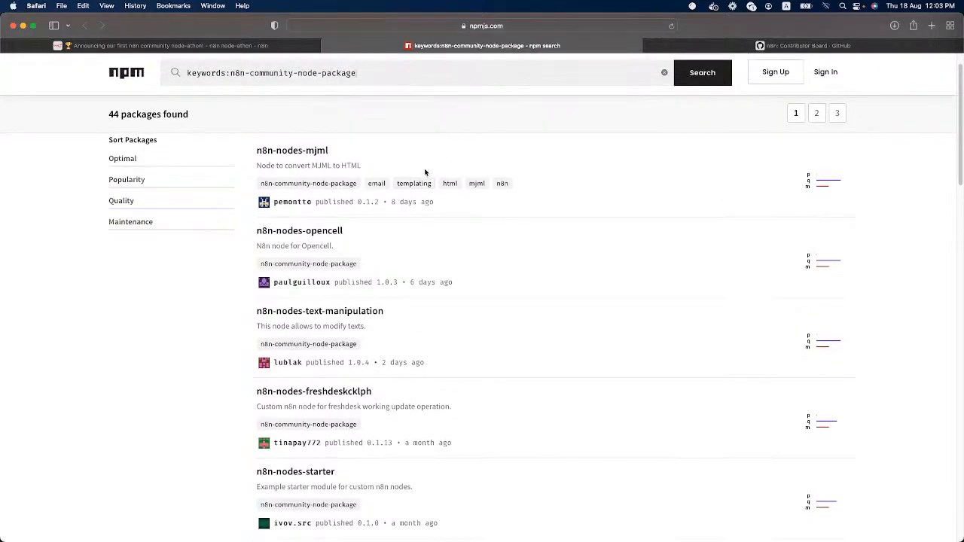
pyautogui.moveTo(378, 252)
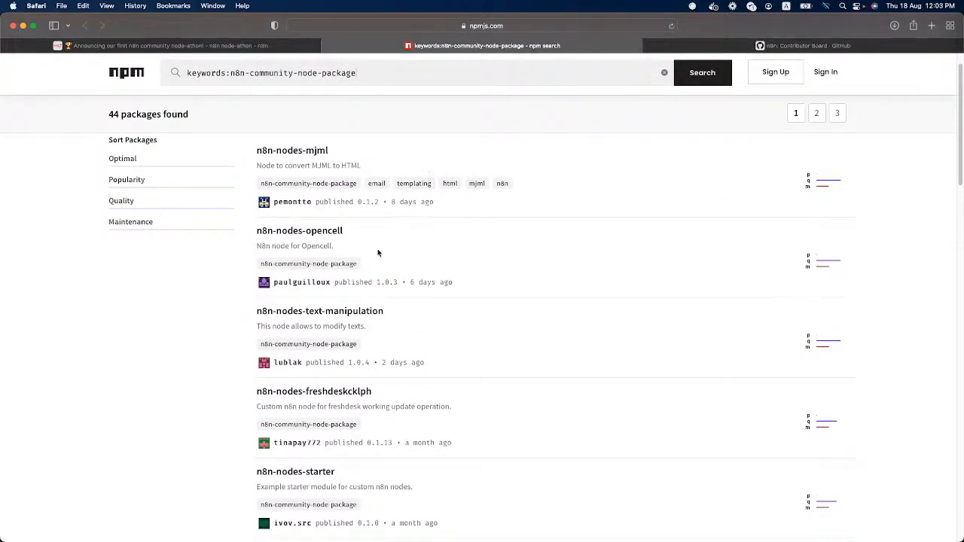
pyautogui.moveTo(320, 235)
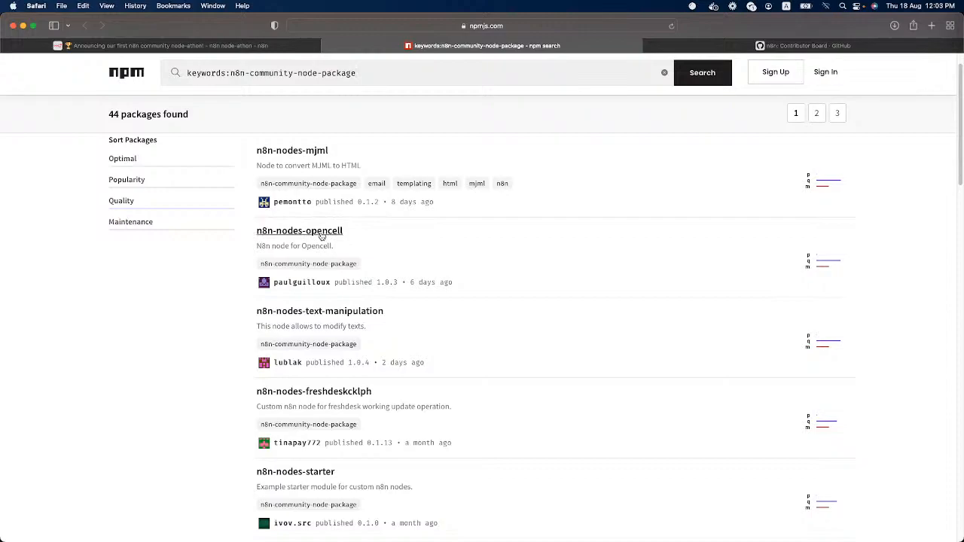
pyautogui.click(299, 230)
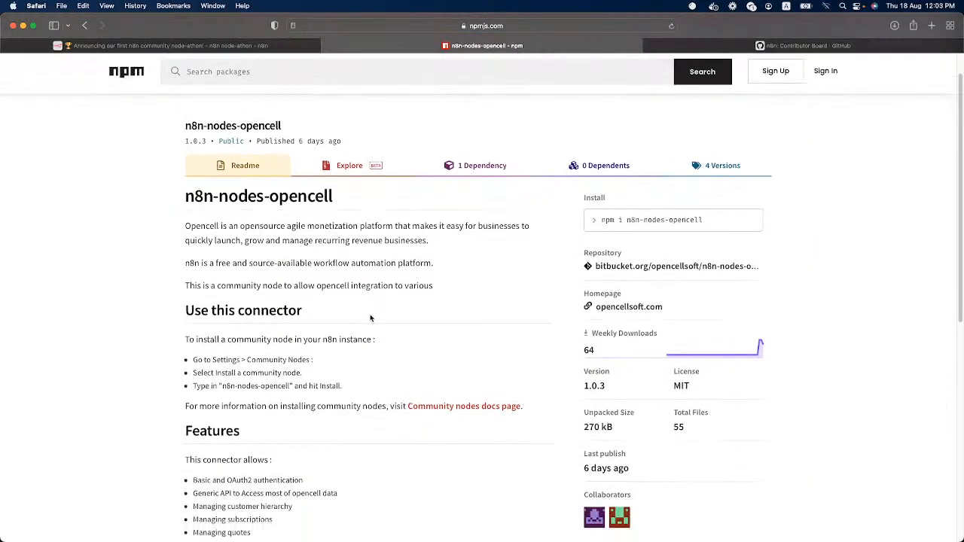
pyautogui.moveTo(353, 312)
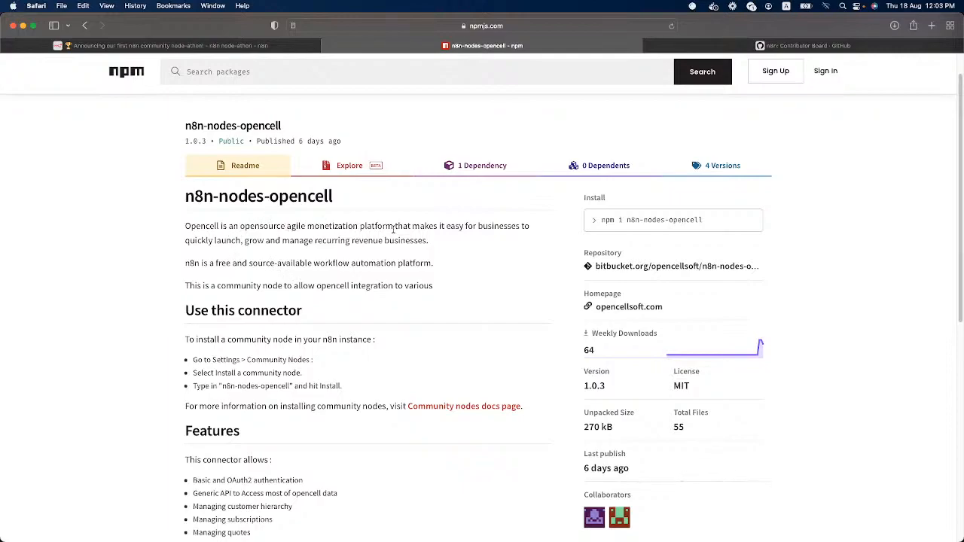
pyautogui.scroll(-3)
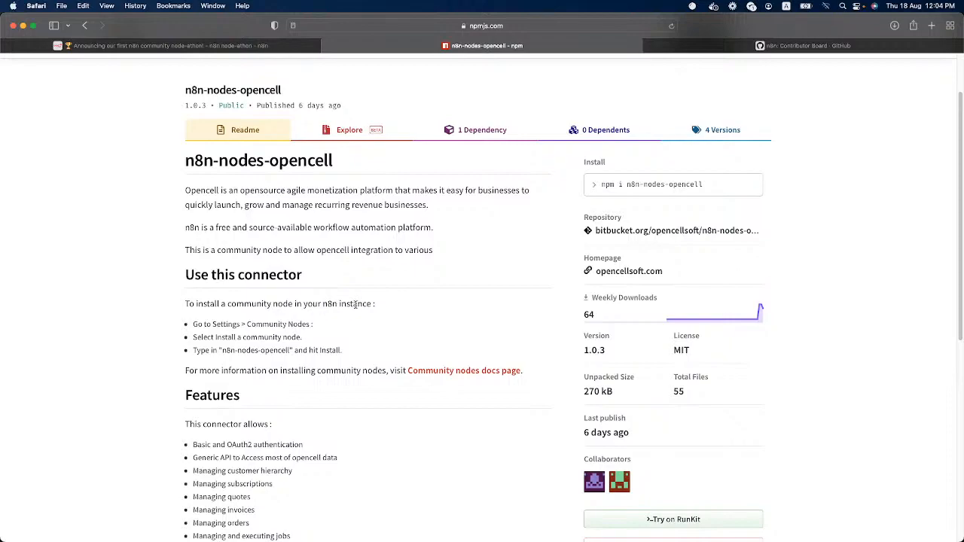
pyautogui.moveTo(280, 325)
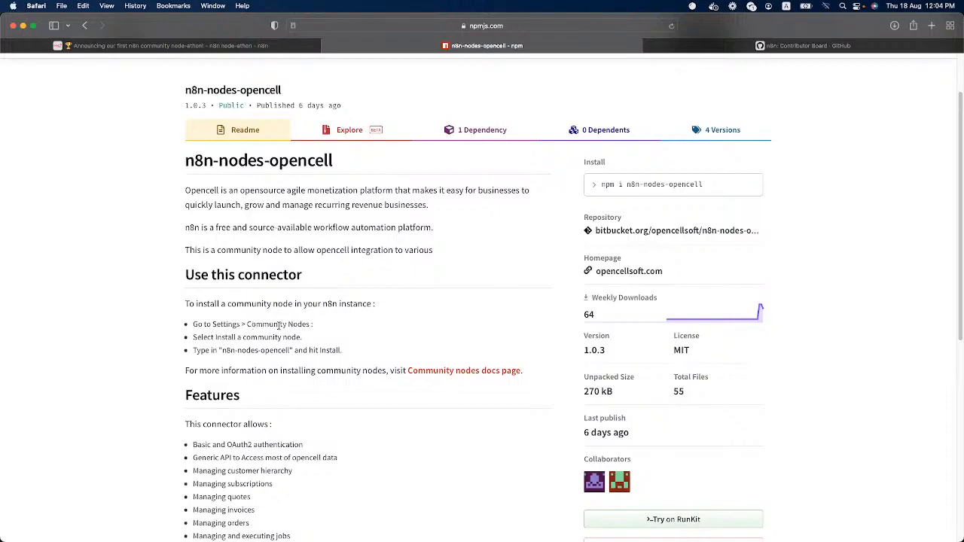
pyautogui.scroll(-3)
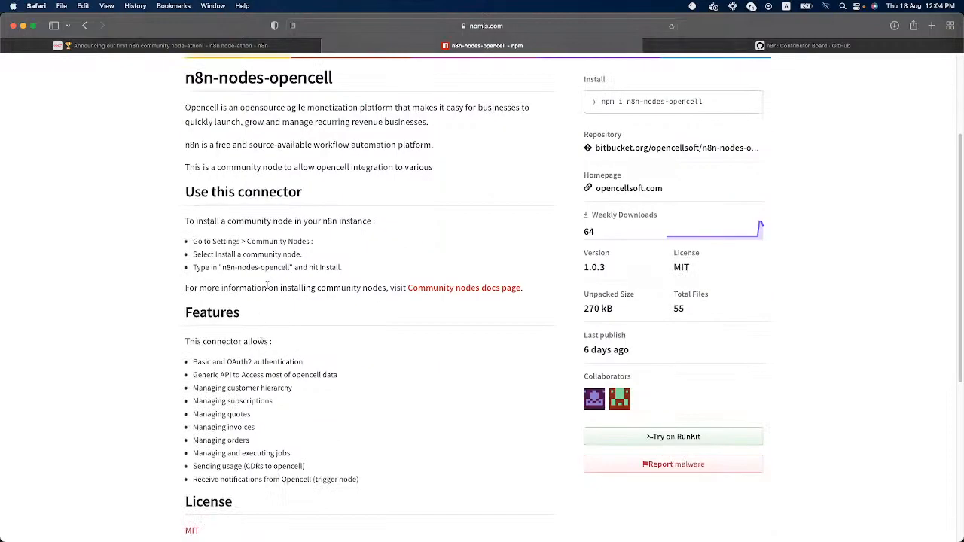
pyautogui.scroll(-3)
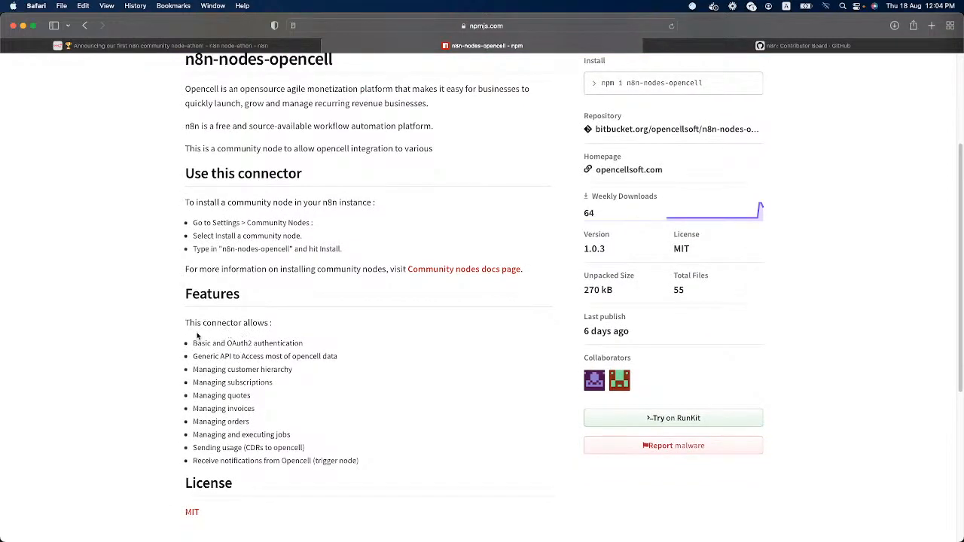
pyautogui.scroll(3)
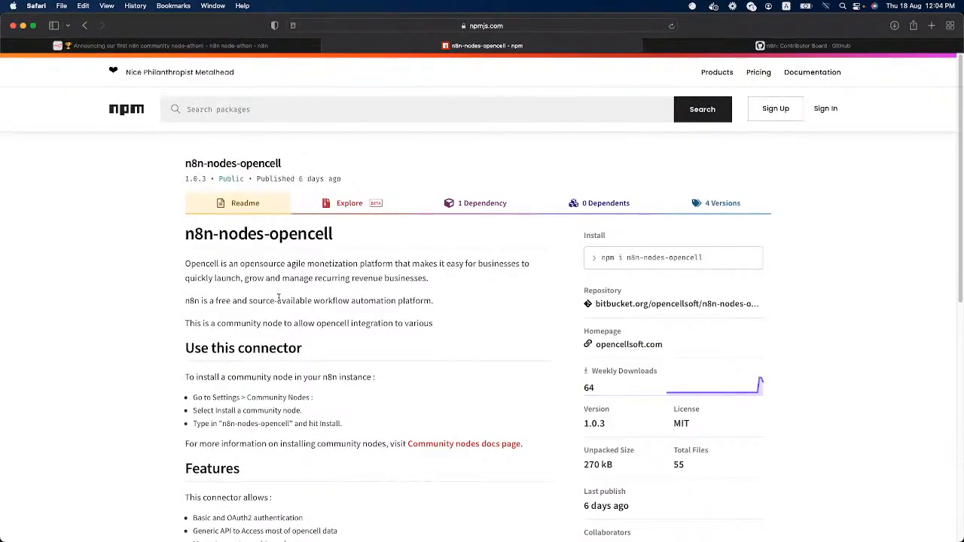
pyautogui.scroll(-3)
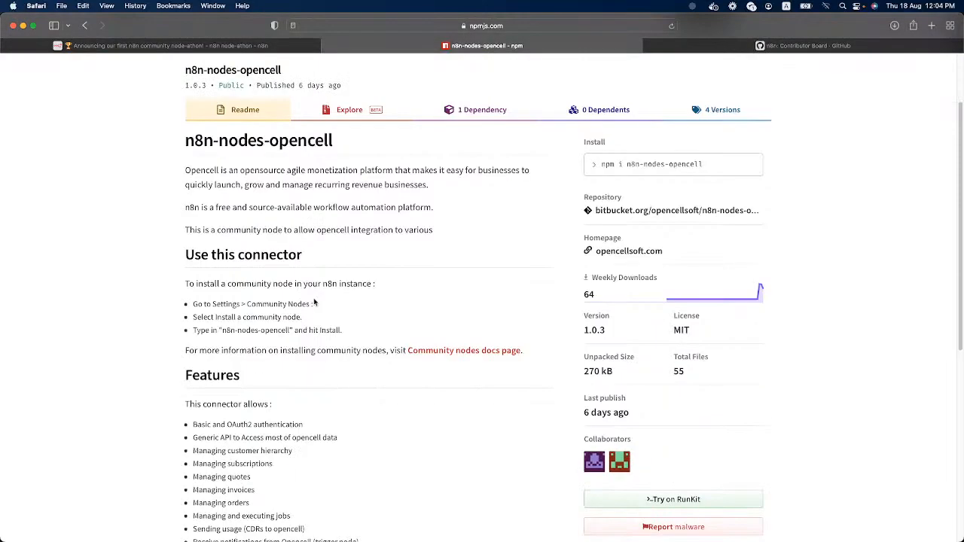
pyautogui.scroll(-3)
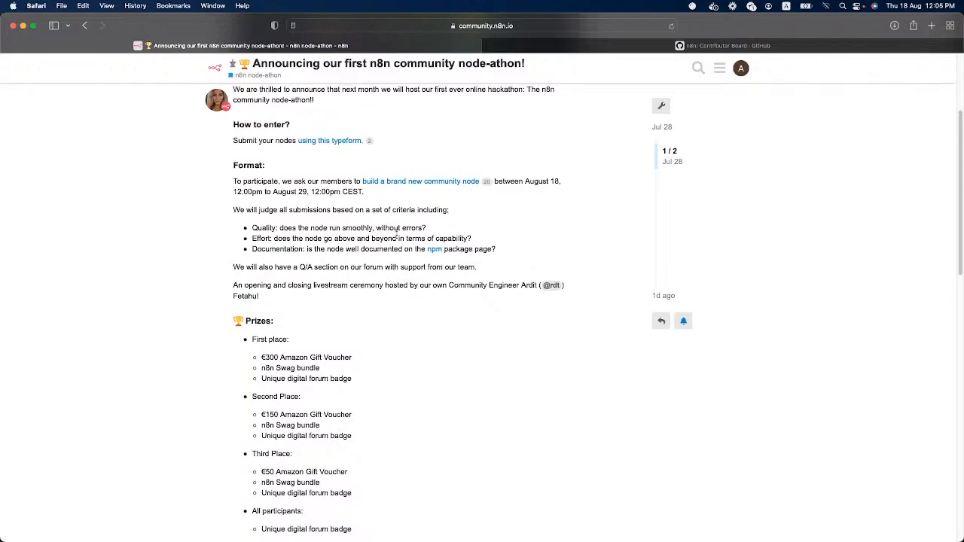
pyautogui.scroll(3)
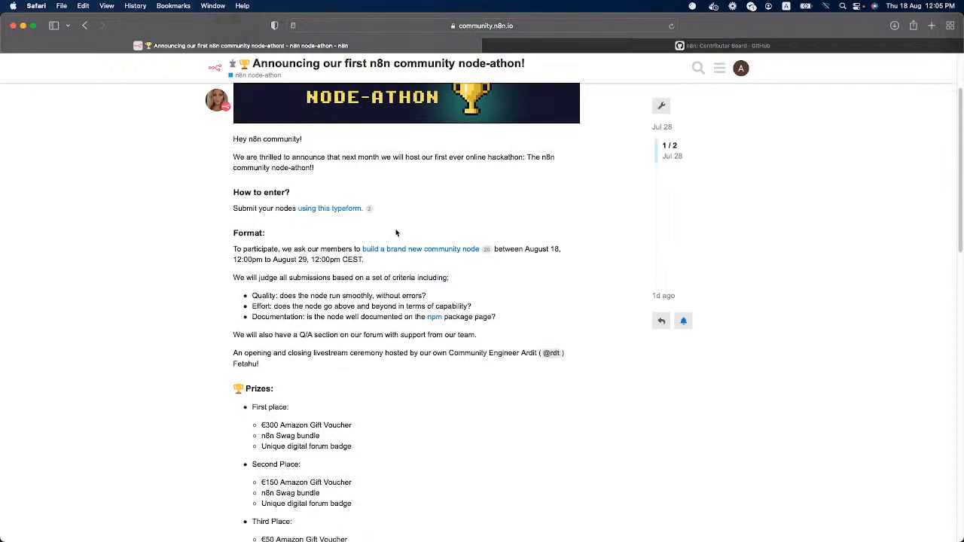
pyautogui.scroll(-3)
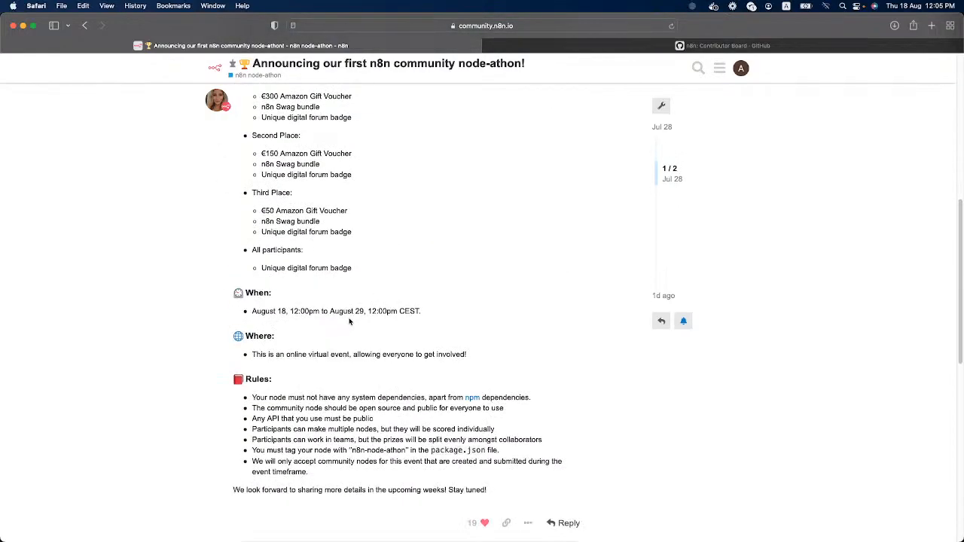
pyautogui.scroll(-3)
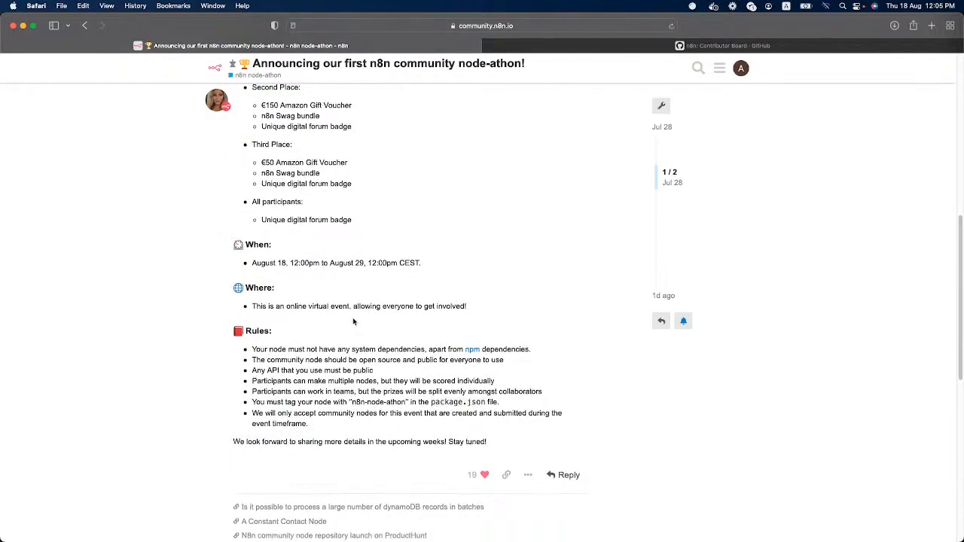
pyautogui.moveTo(357, 328)
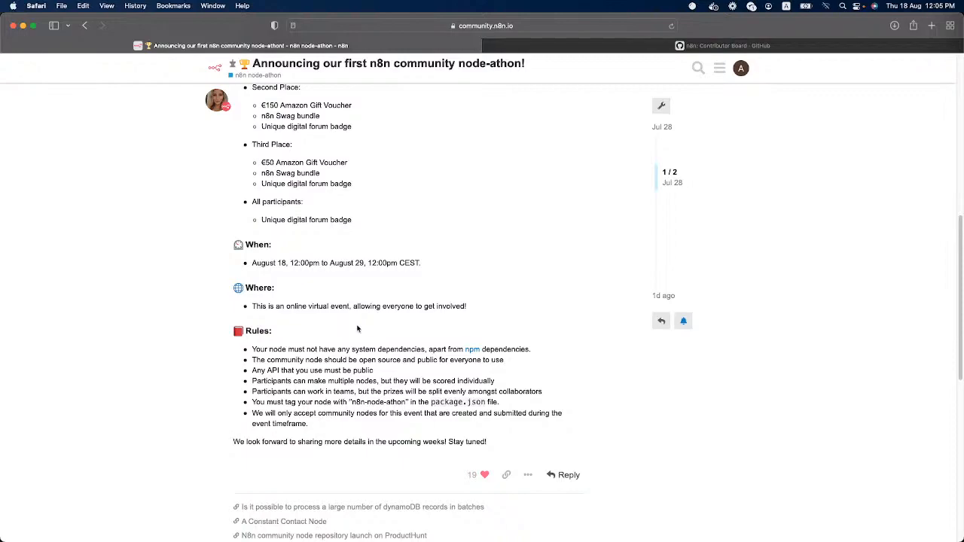
pyautogui.moveTo(449, 305)
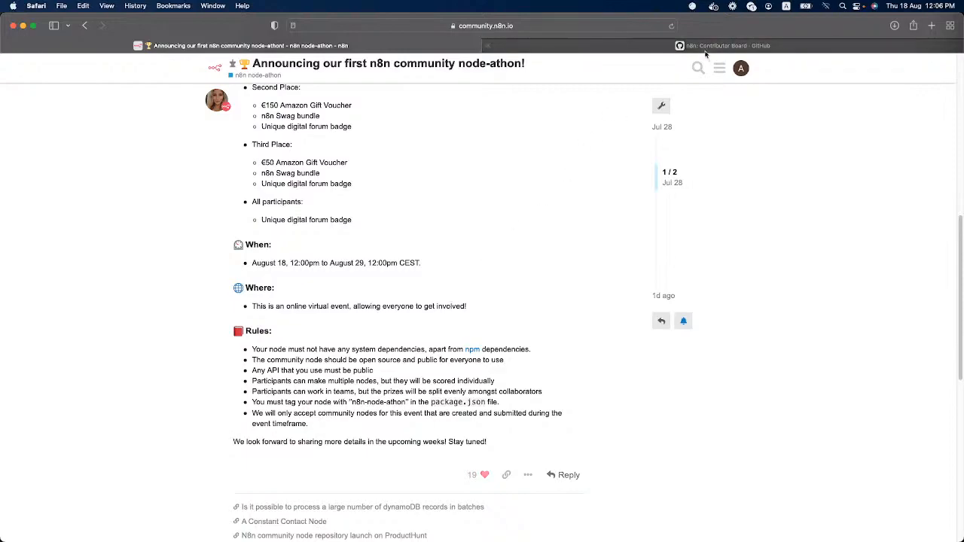
pyautogui.click(727, 45)
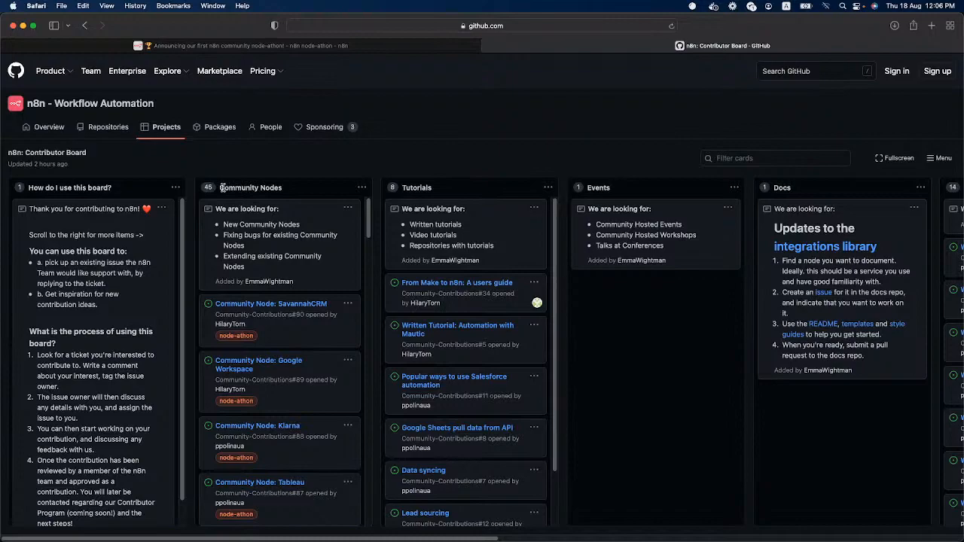
pyautogui.click(250, 188)
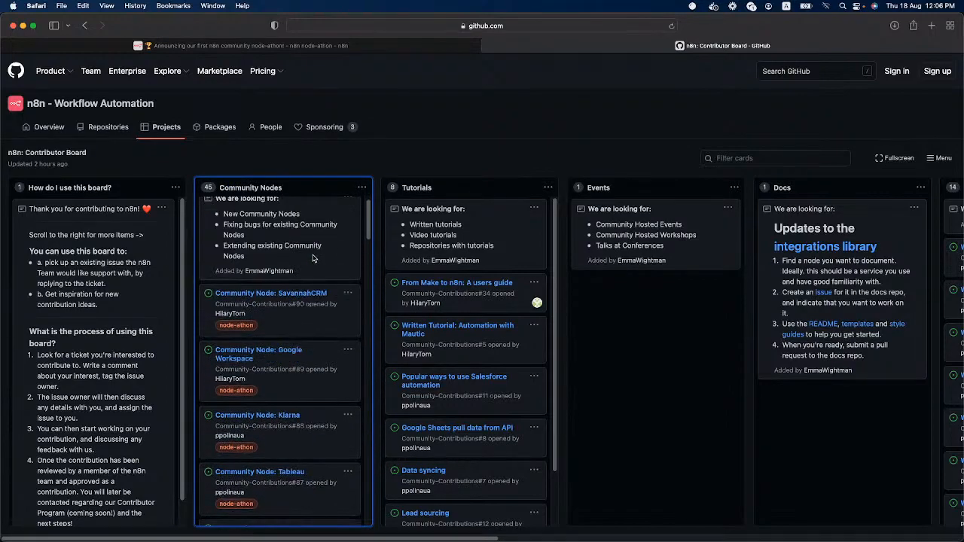
pyautogui.scroll(-3)
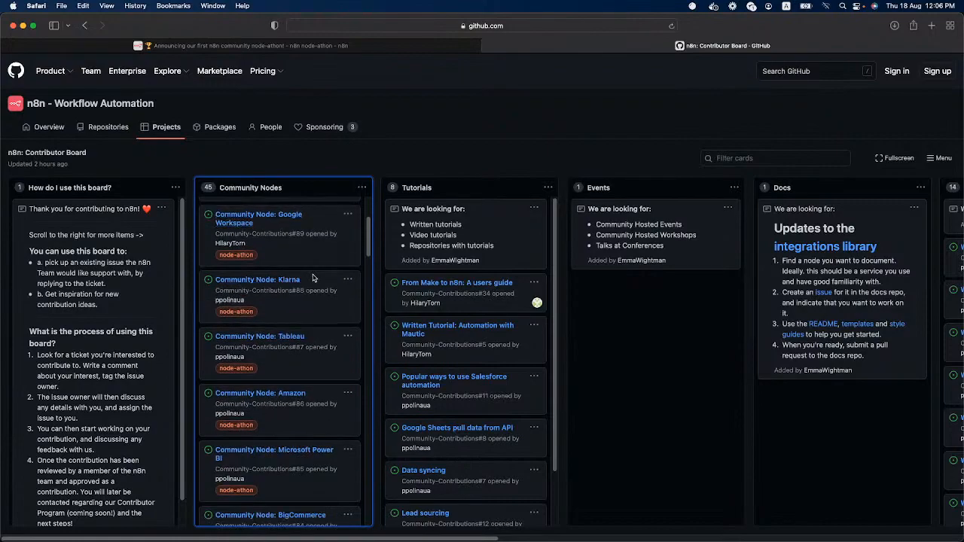
pyautogui.scroll(-3)
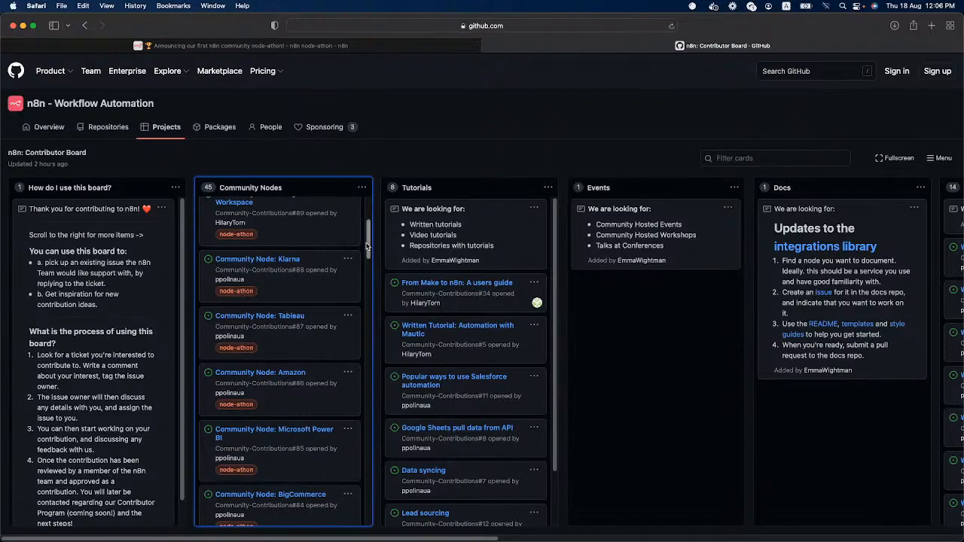
pyautogui.scroll(-3)
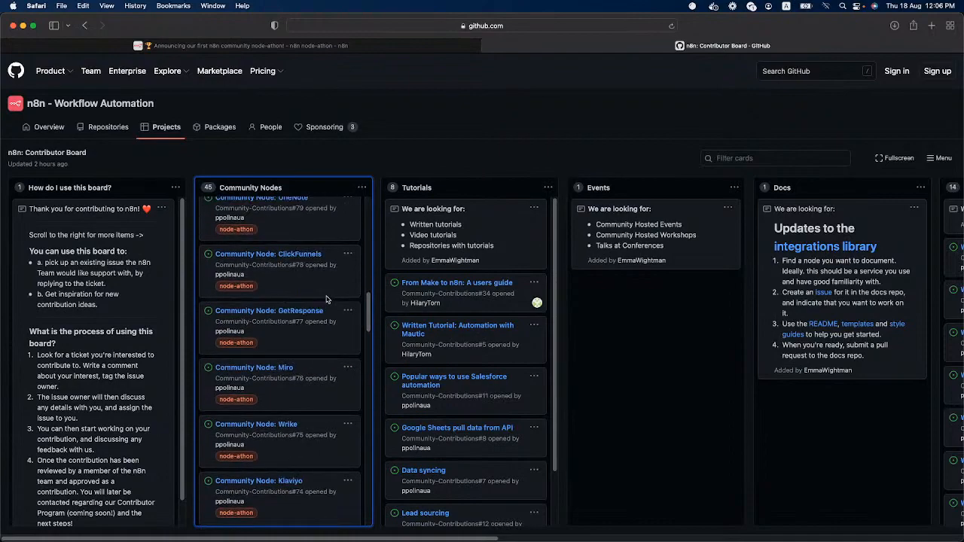
pyautogui.scroll(3)
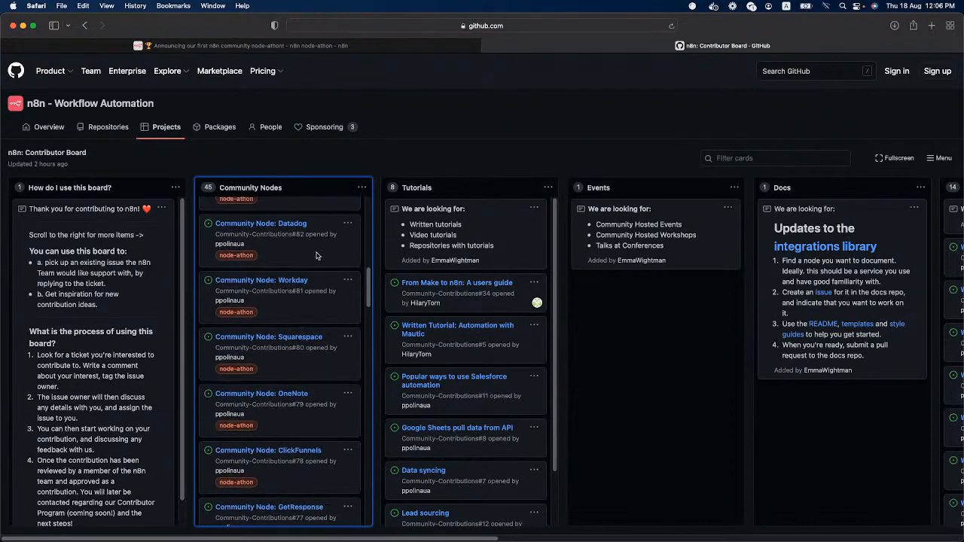
pyautogui.click(241, 45)
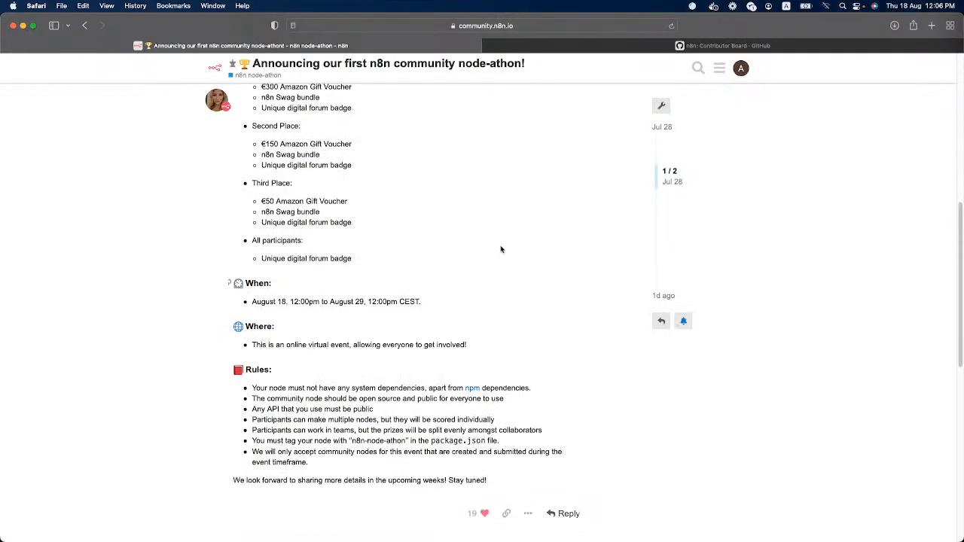
pyautogui.scroll(3)
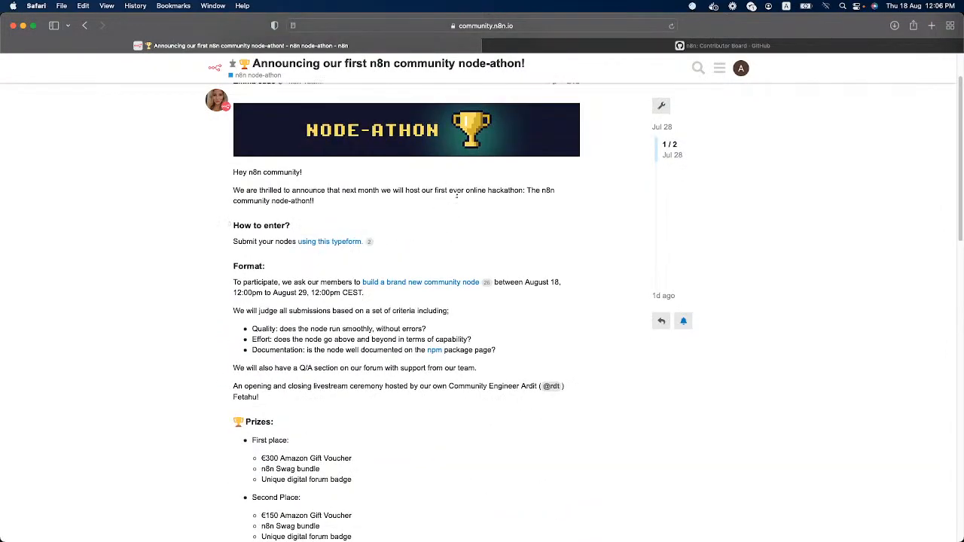
pyautogui.moveTo(358, 247)
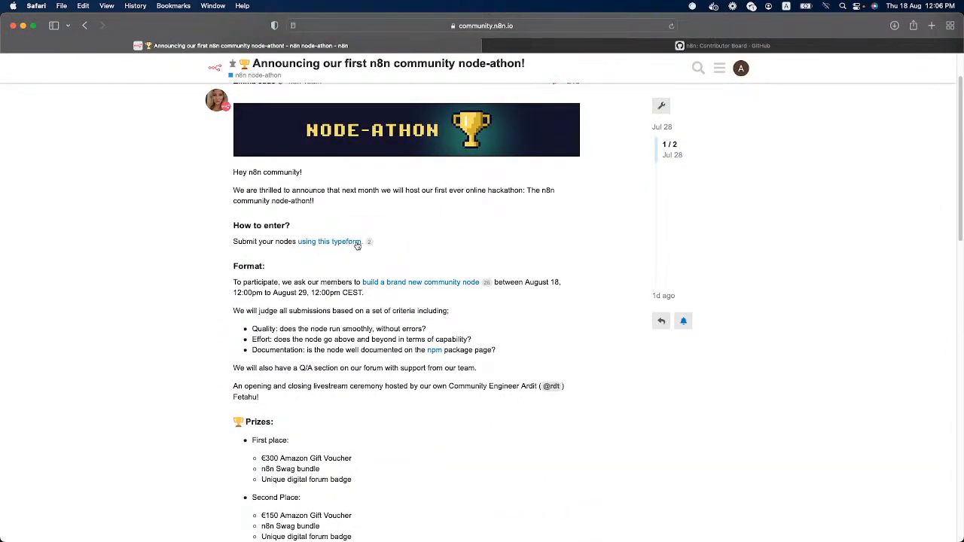
pyautogui.moveTo(348, 246)
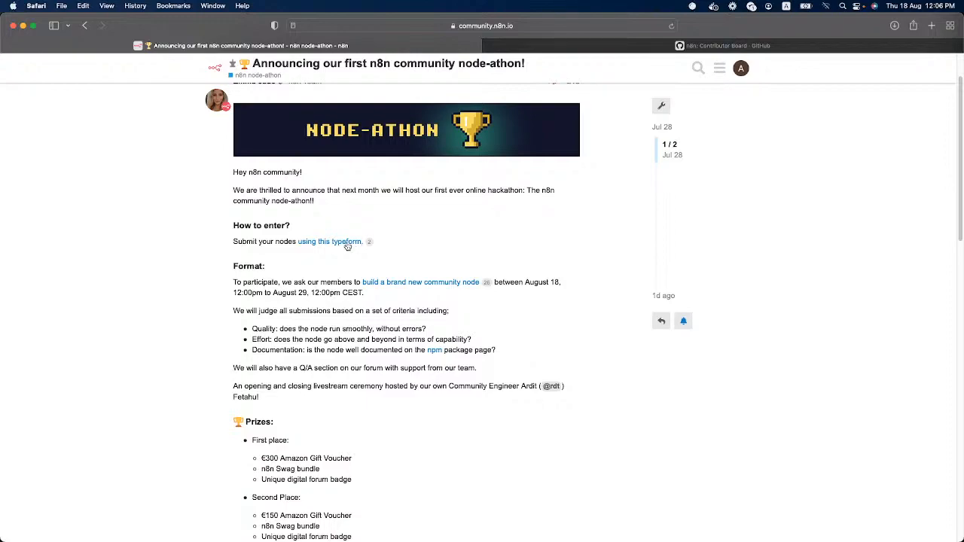
pyautogui.moveTo(473, 205)
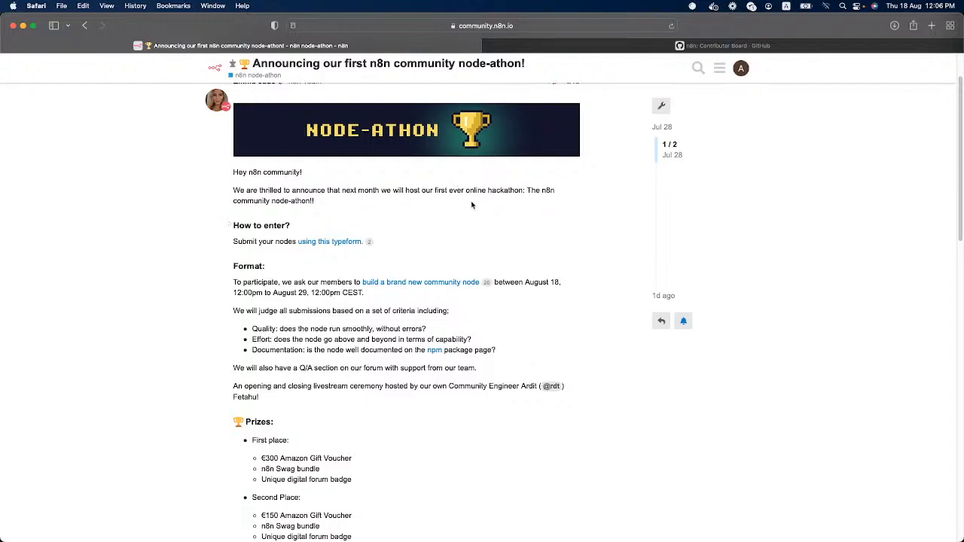
pyautogui.moveTo(482, 198)
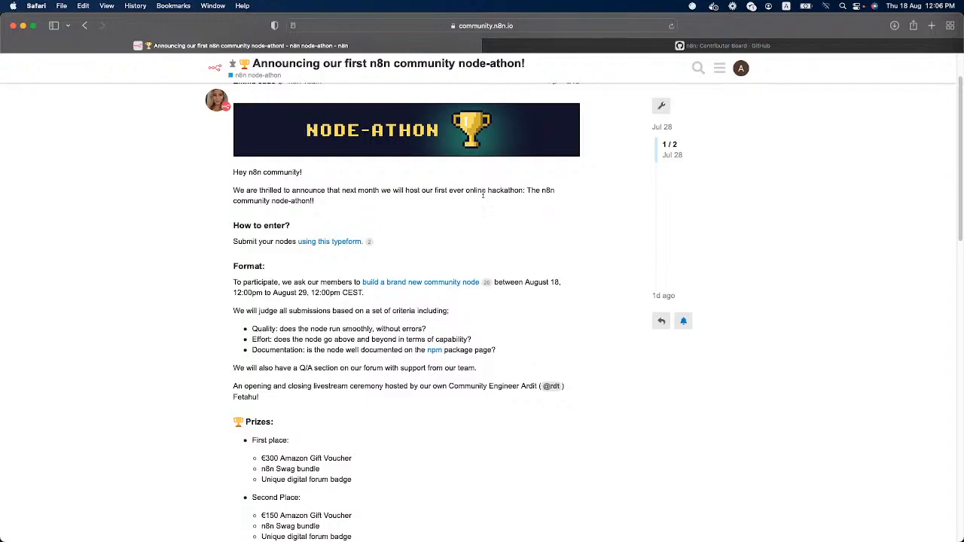
pyautogui.moveTo(487, 198)
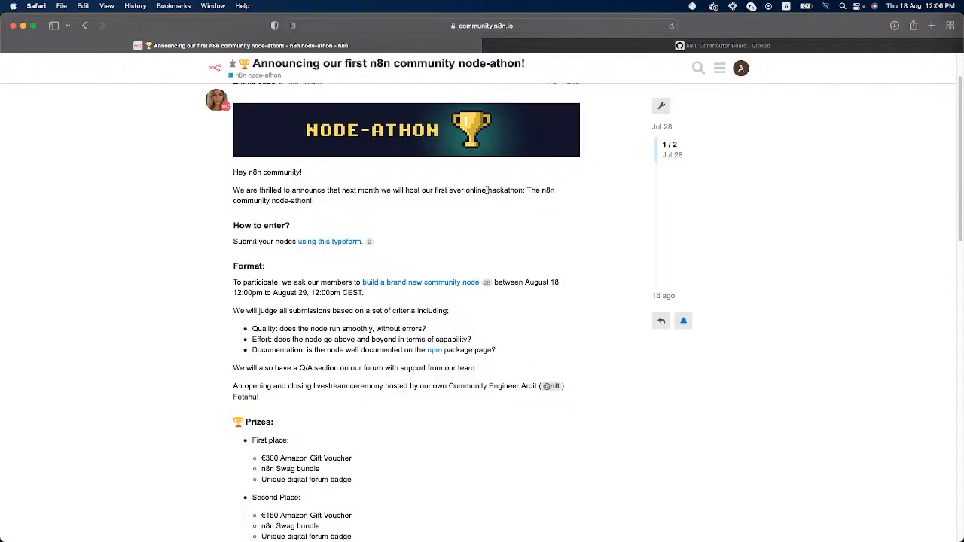
pyautogui.moveTo(482, 209)
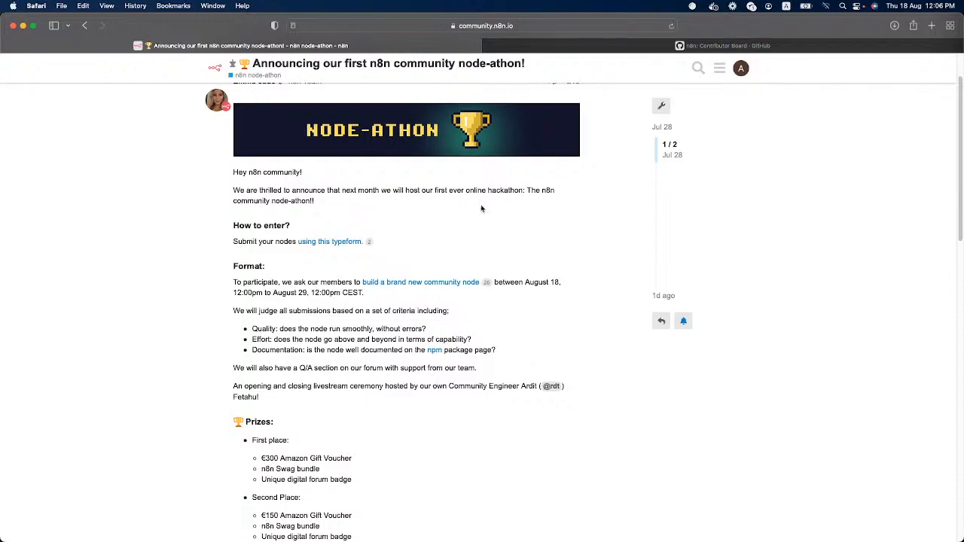